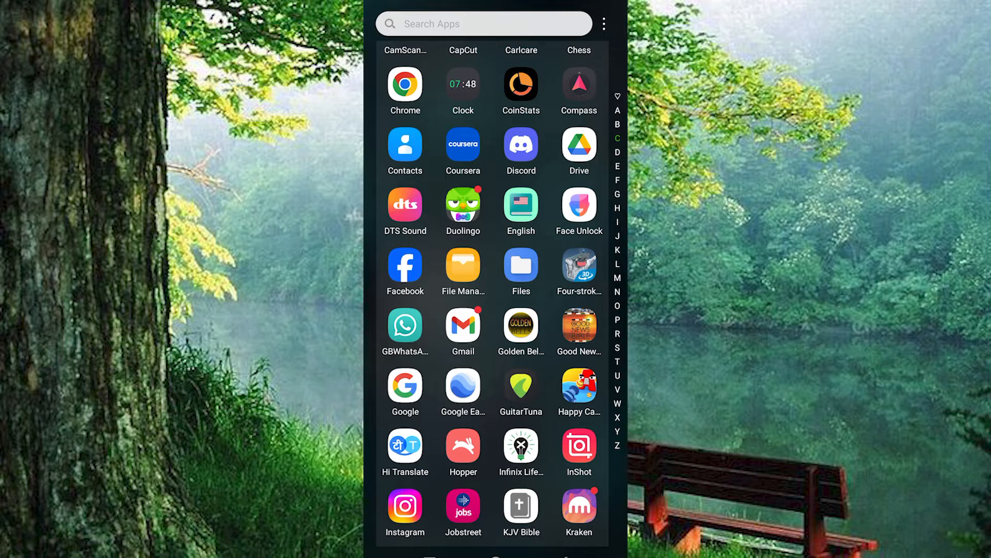
Step: Launch Duolingo from the home screen and decline the Streak Freeze refill offer
scroll(down, 3)
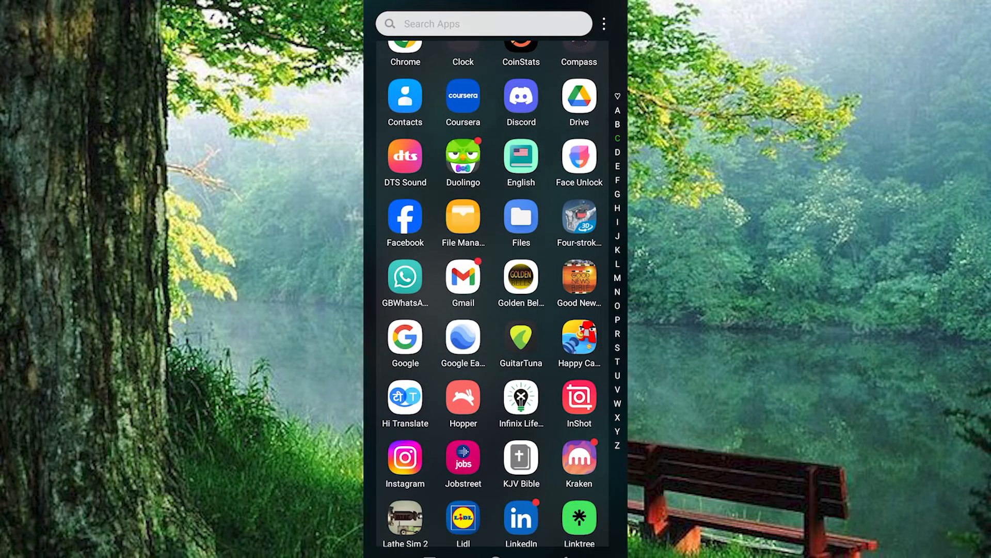
scroll(up, 3)
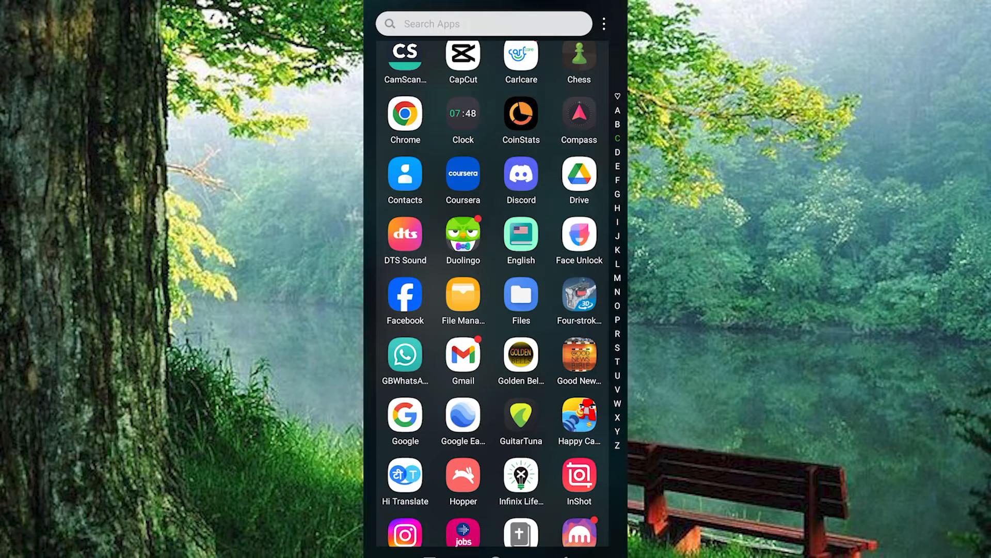
scroll(down, 3)
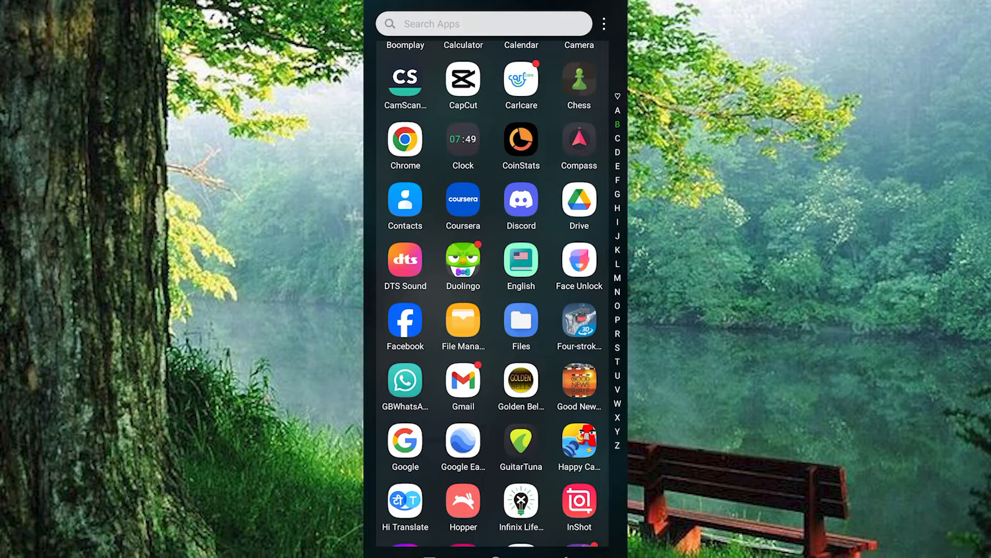
scroll(down, 3)
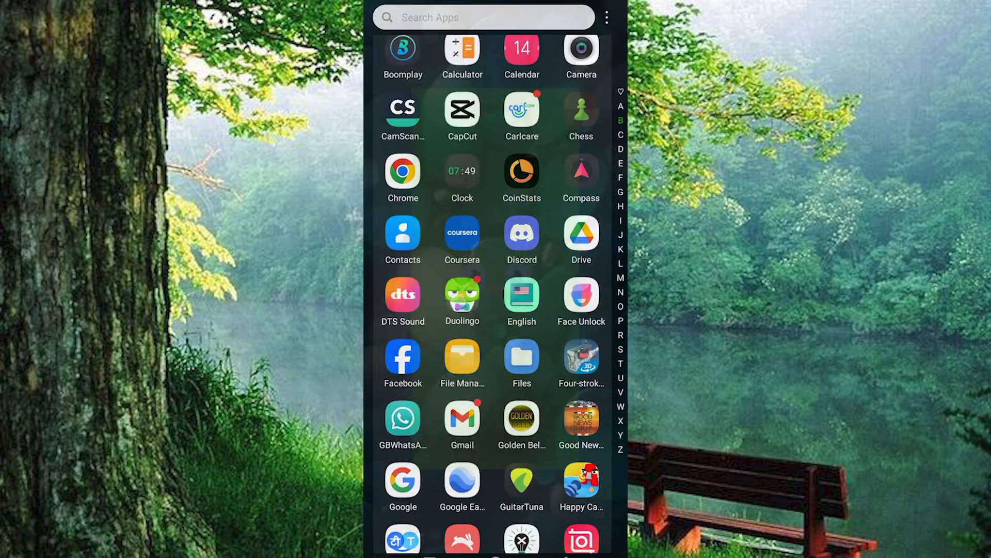
click(463, 300)
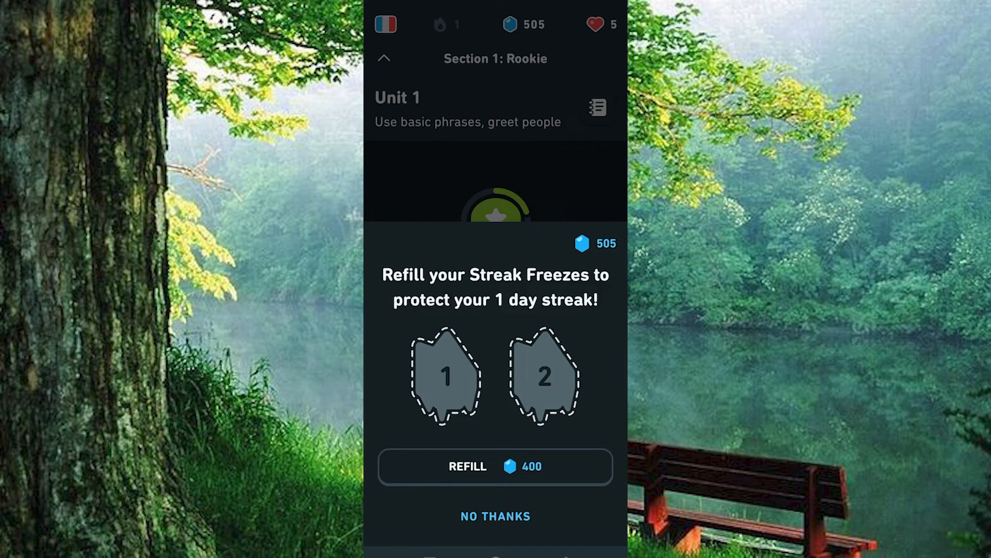
click(494, 516)
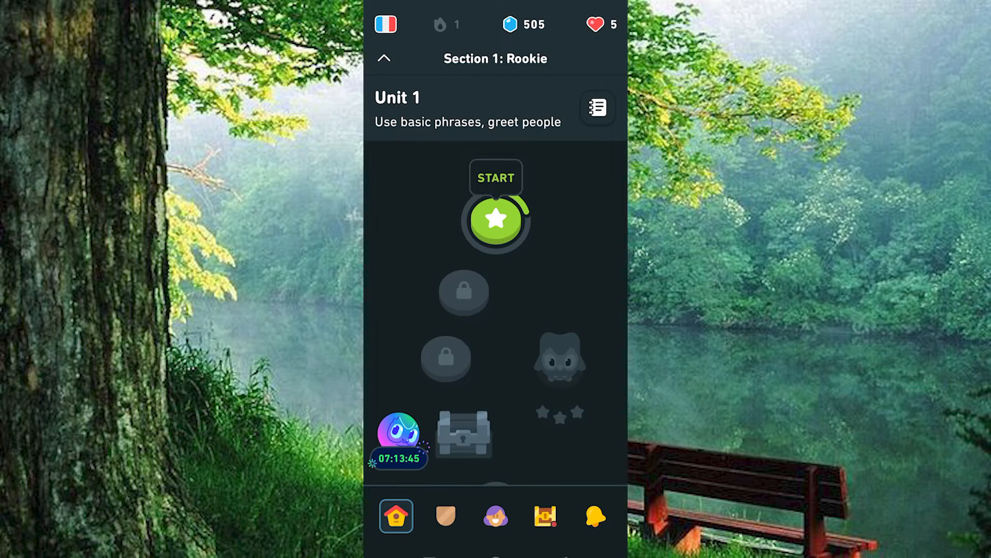
click(495, 515)
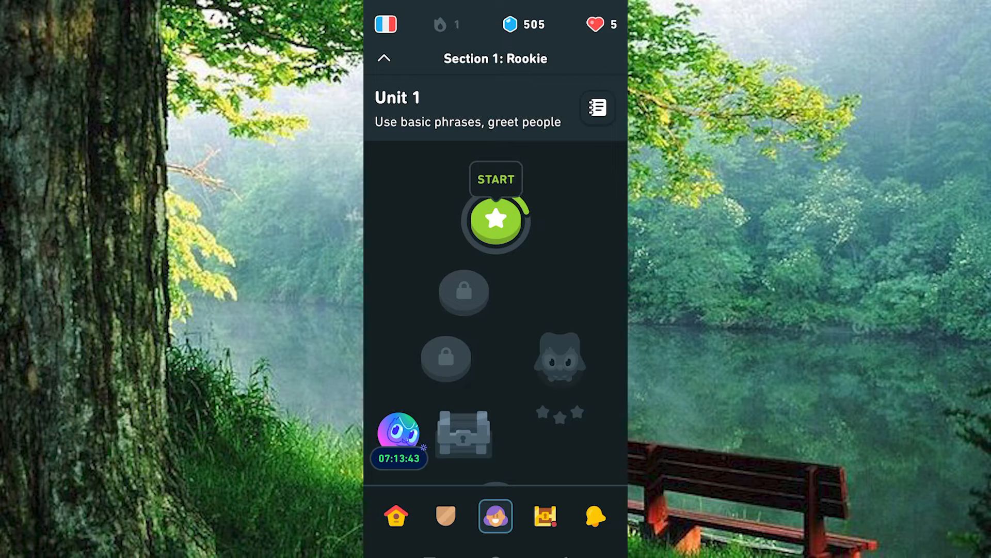
Step: Go to the profile page and head into the account settings via the gear icon
click(496, 516)
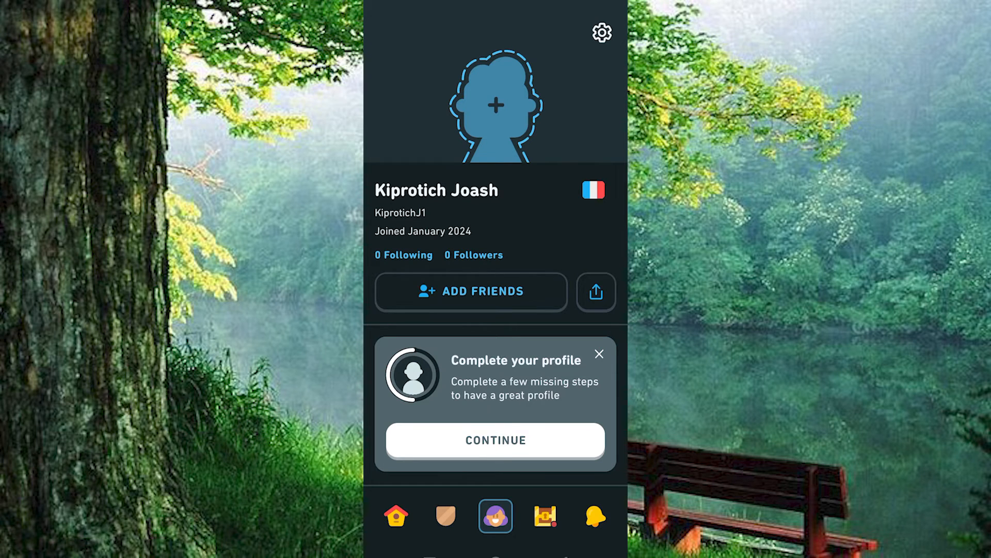
click(601, 32)
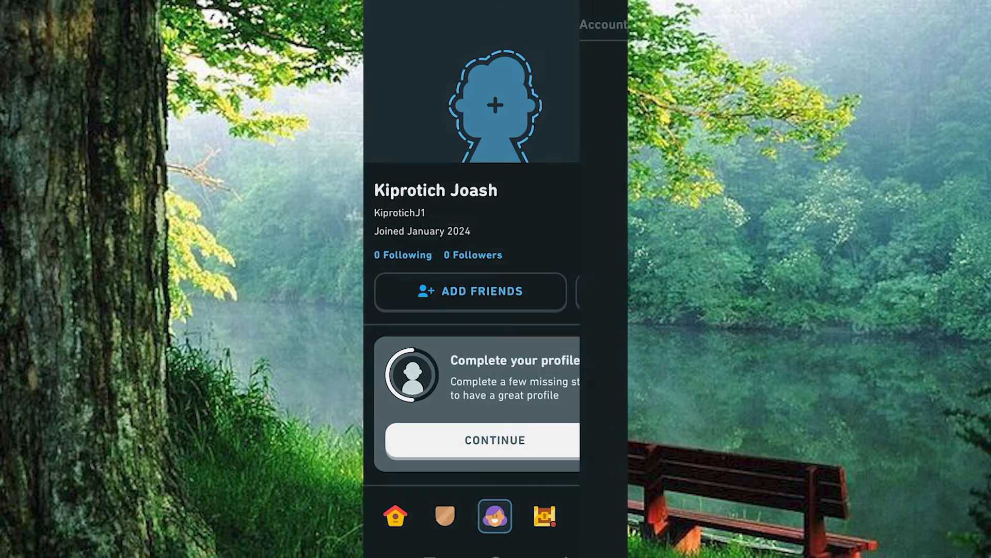
Step: Scroll the Account screen down to the Accessibility section showing Speaking exercises on
click(603, 23)
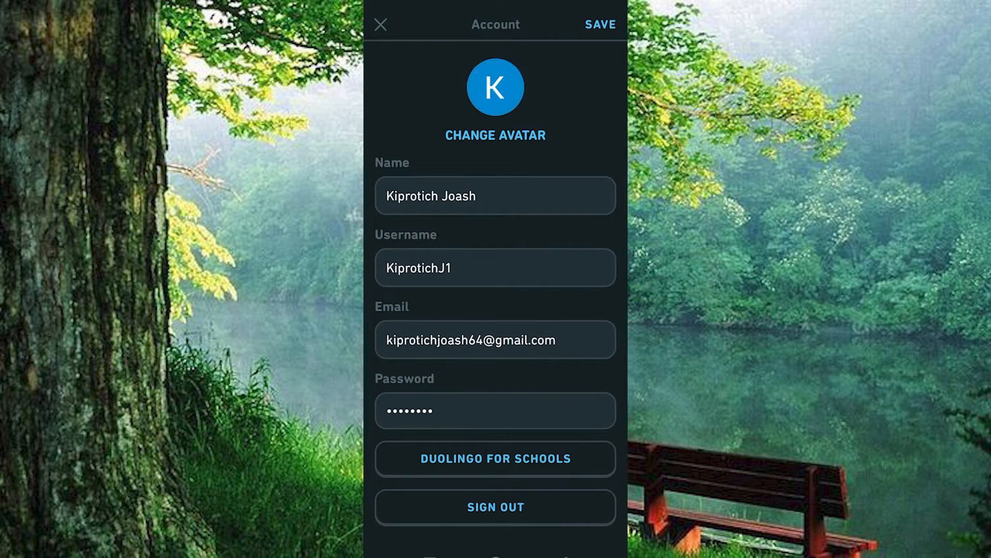
scroll(down, 3)
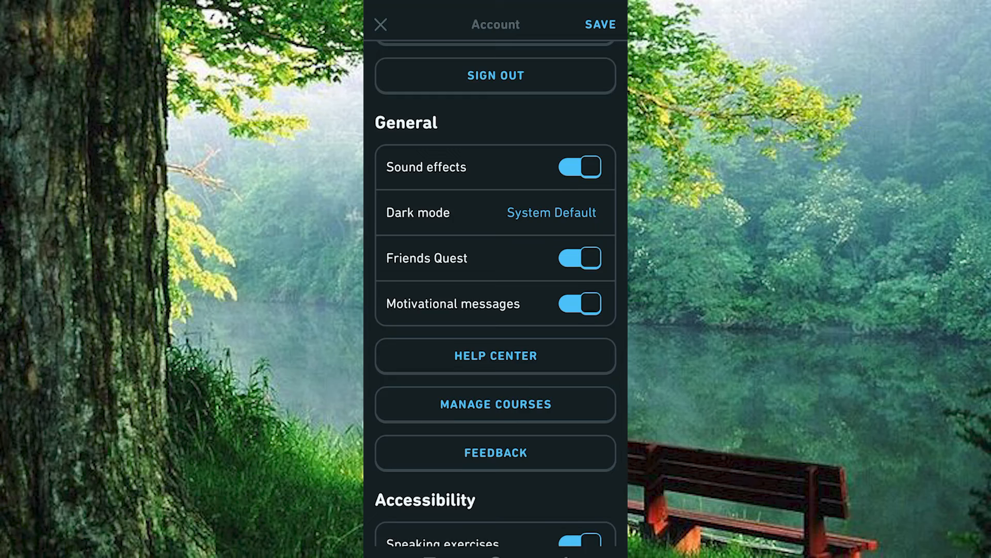
scroll(down, 3)
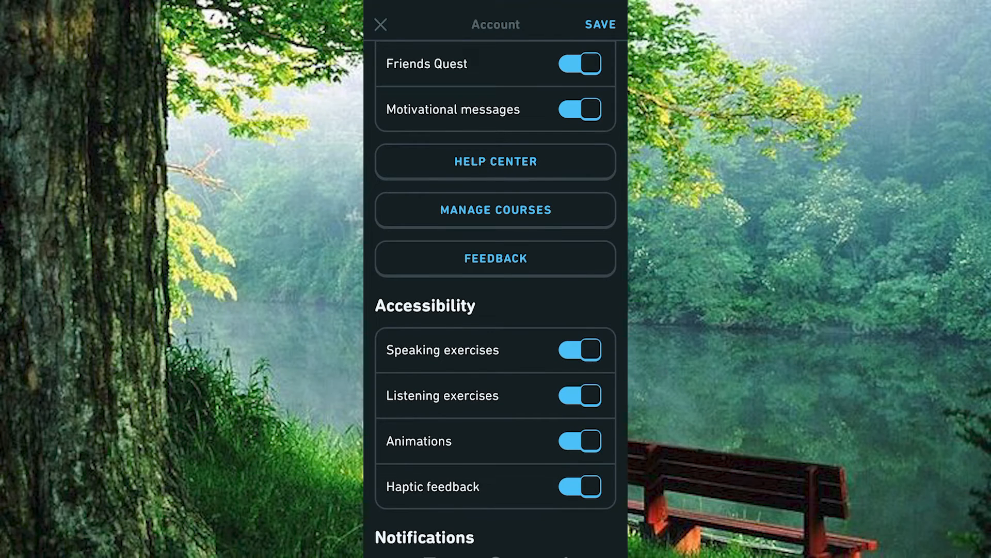